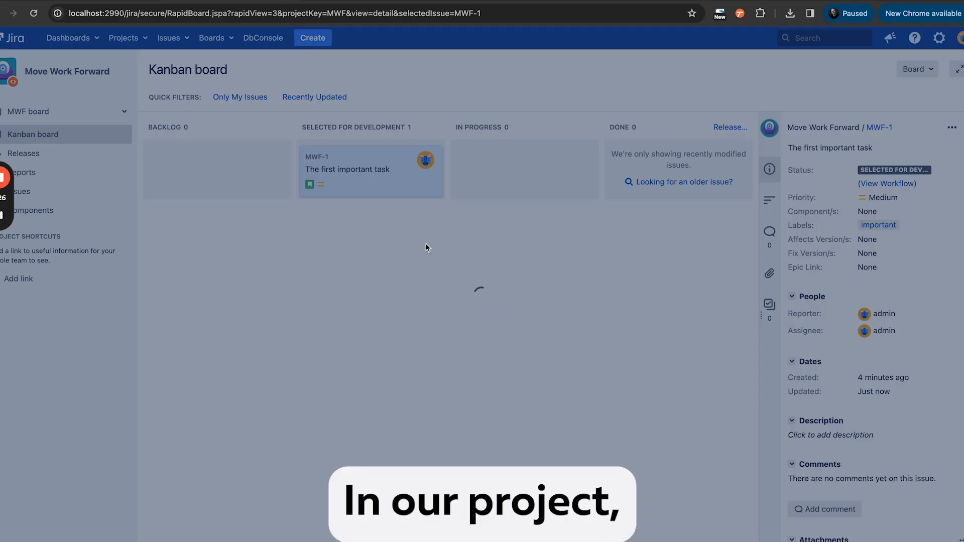
# - Create the story 'Th second important task' with the important label in Move Work Forward
pyautogui.write('Th second impo')
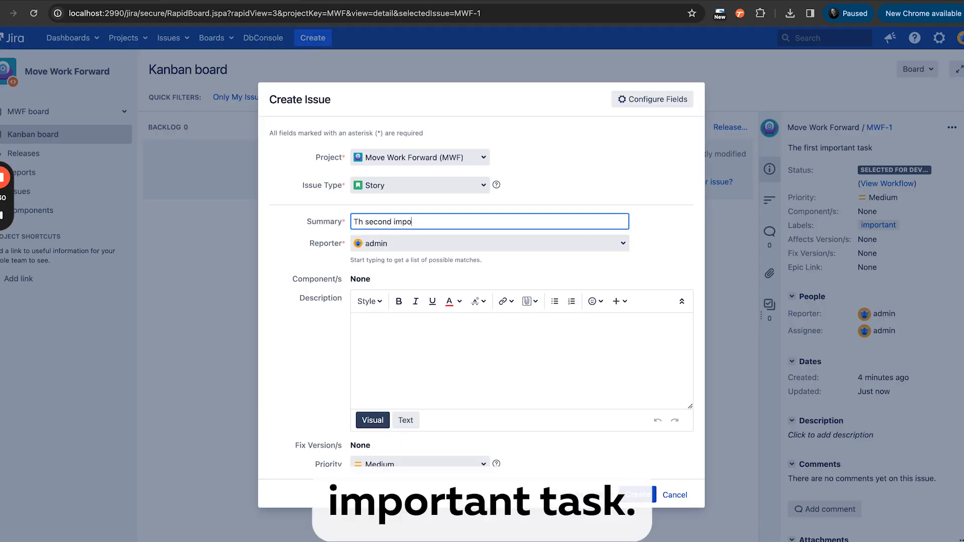
pyautogui.scroll(-3)
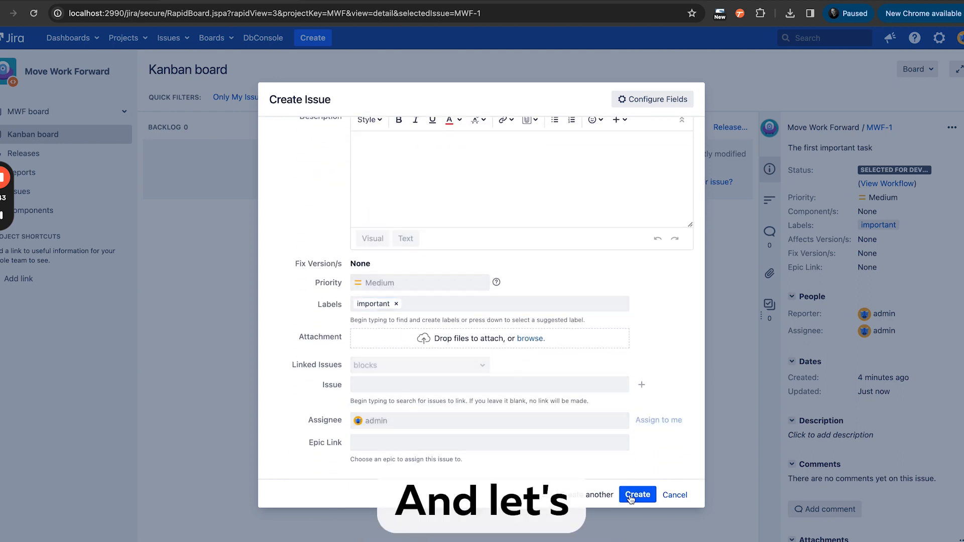
pyautogui.click(638, 494)
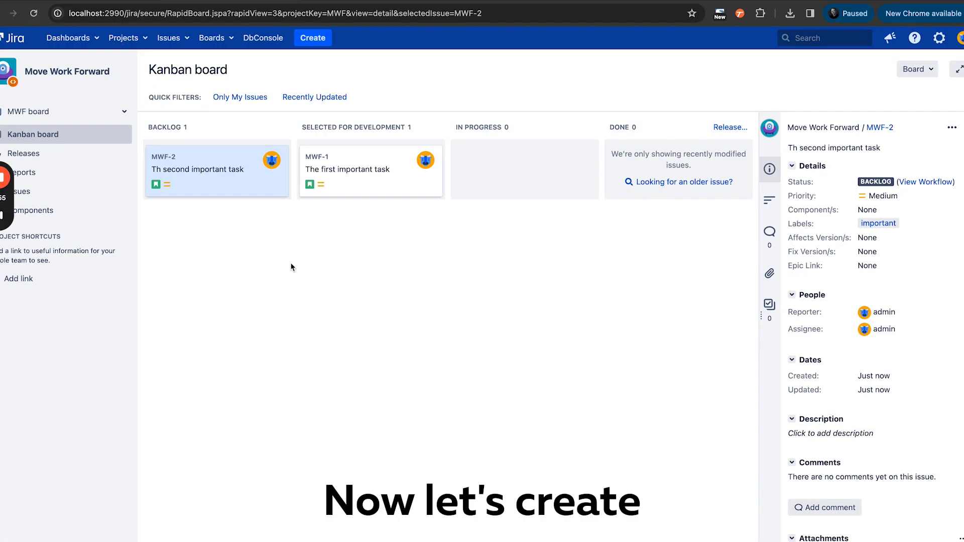
# - Start a new issue with summary 'Not so important' and no label, attempting to create it
pyautogui.click(312, 37)
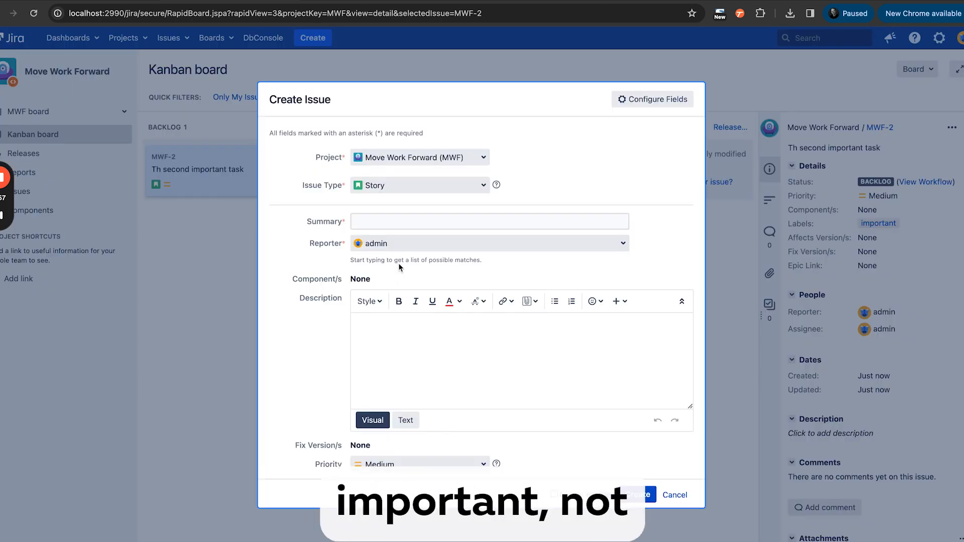
pyautogui.write('Not so importa')
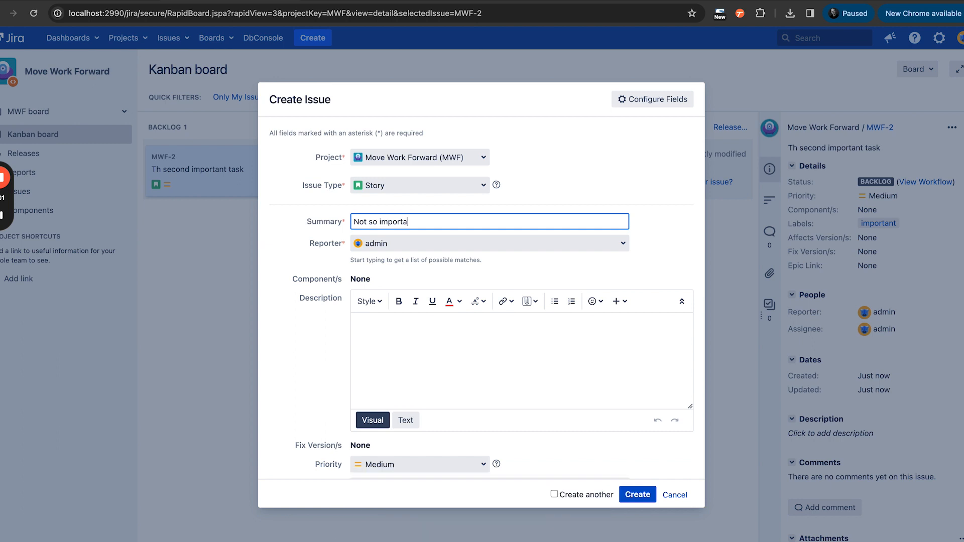
pyautogui.click(420, 186)
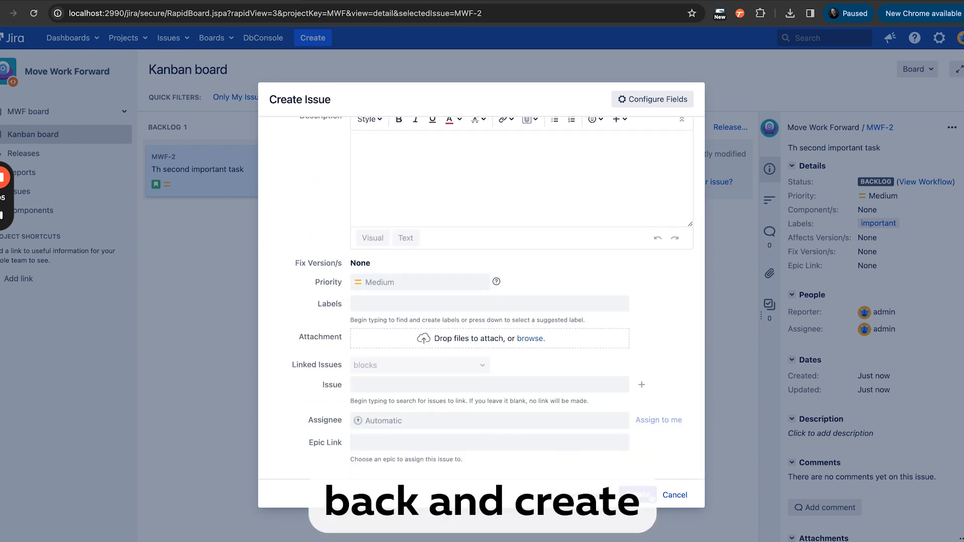
pyautogui.click(638, 494)
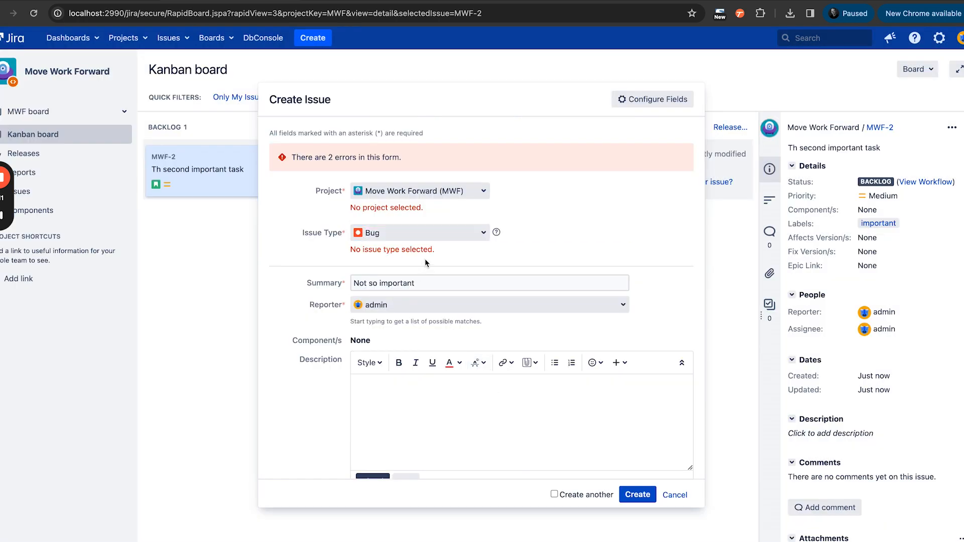
# - Fix the Issue Type error by choosing Task and create the 'Not so important' task
pyautogui.click(420, 232)
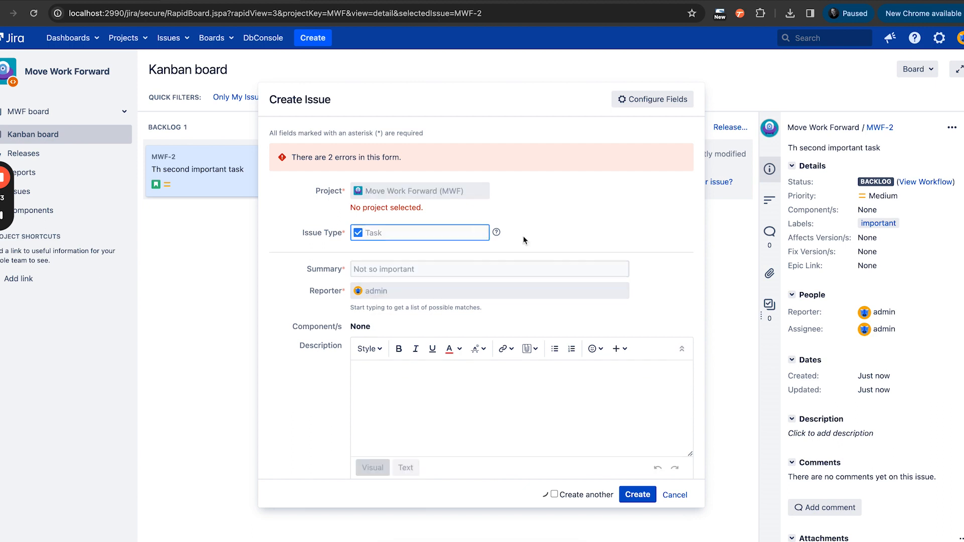
pyautogui.click(637, 495)
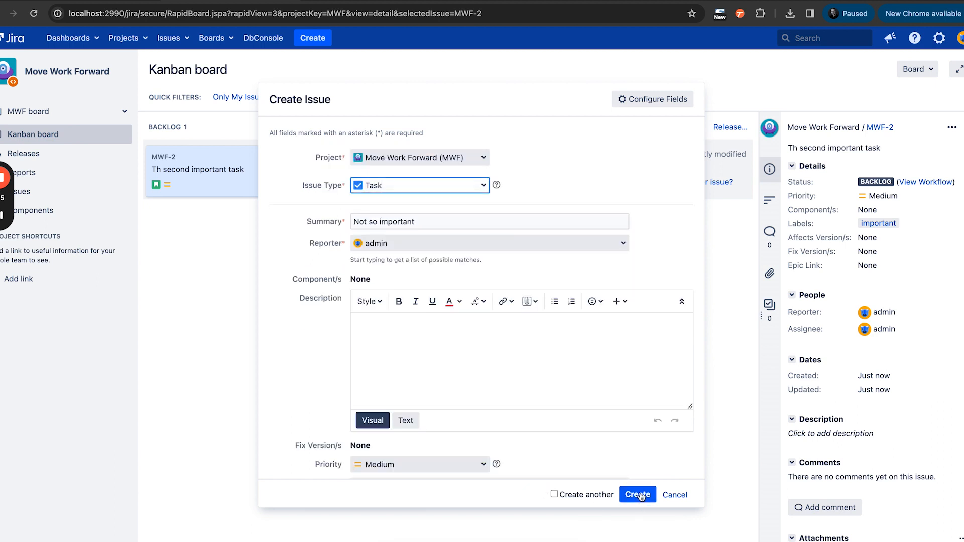
pyautogui.click(638, 495)
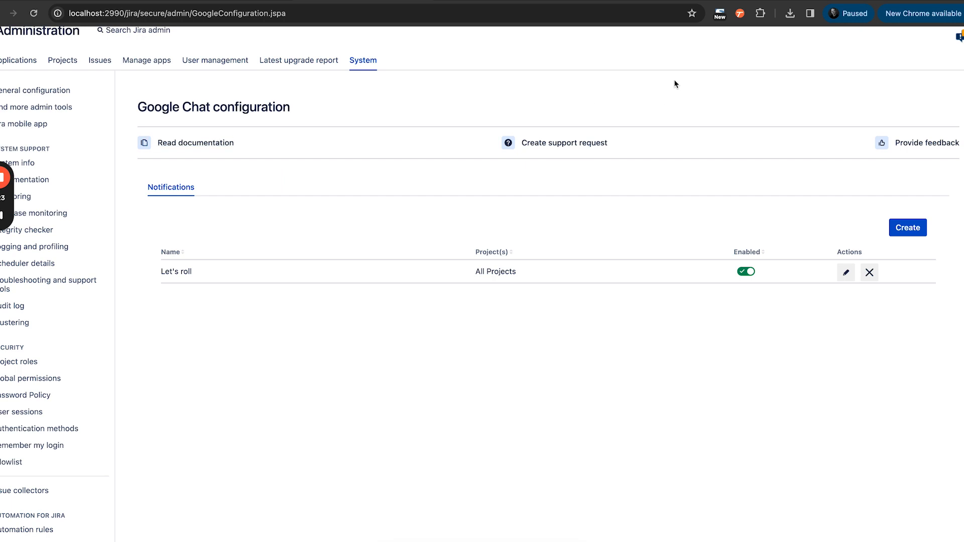
# - Delete the 'Let's roll' Google Chat notification rule permanently
pyautogui.click(869, 272)
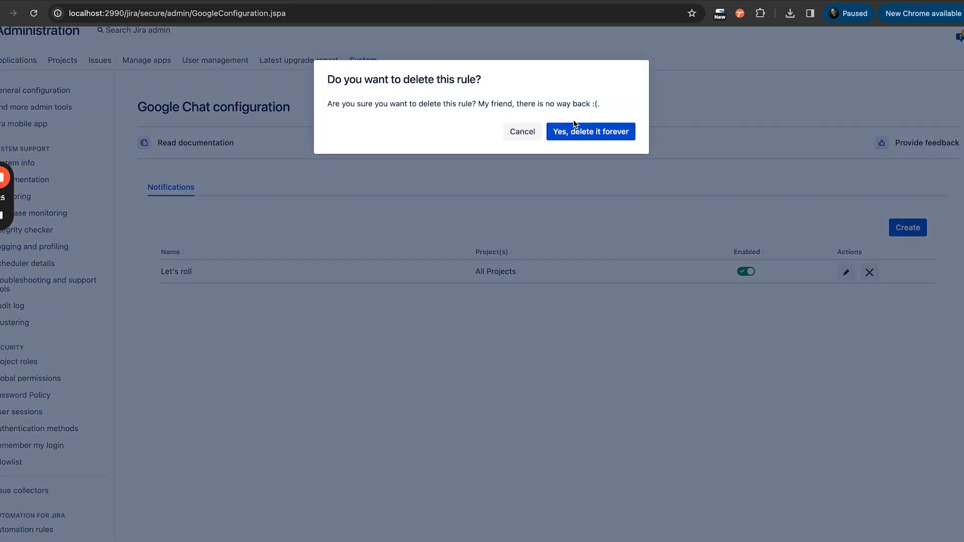
pyautogui.click(590, 131)
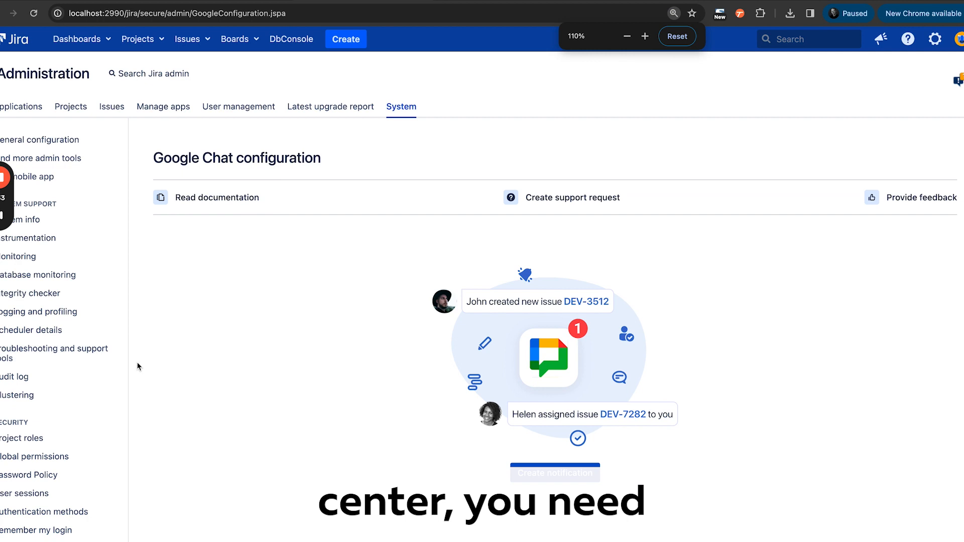
# - Begin a new notification with the Generic event for the Move Work Forward project and all filters shown
pyautogui.scroll(-3)
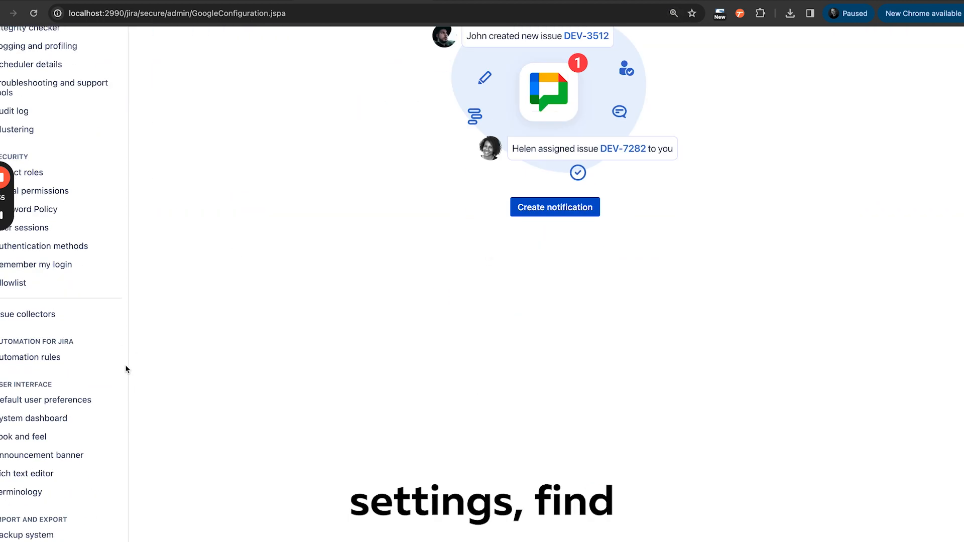
pyautogui.scroll(-3)
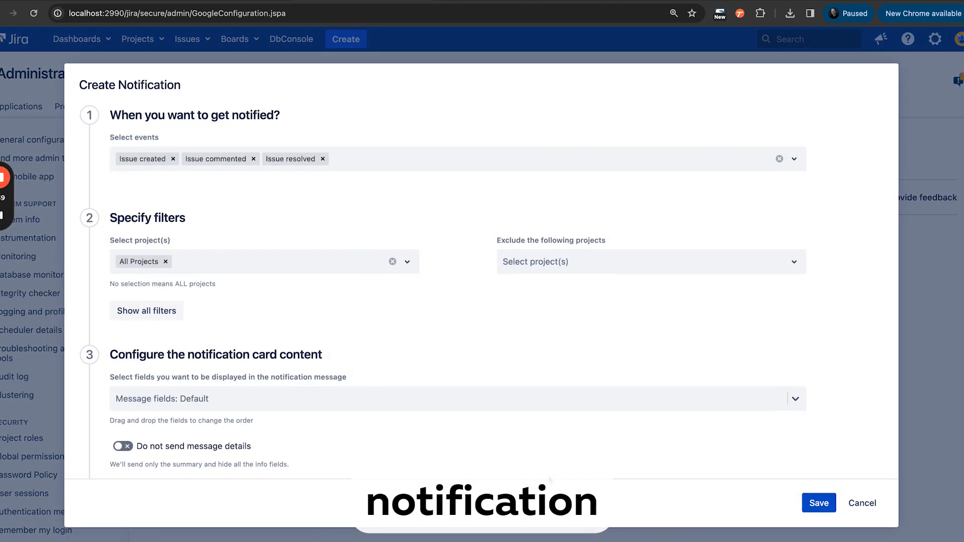
pyautogui.moveTo(294, 200)
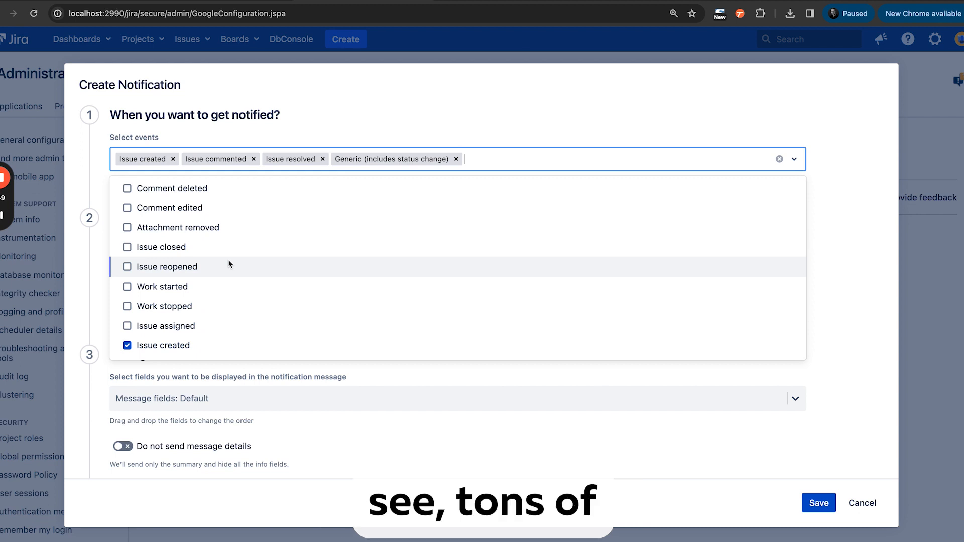
pyautogui.scroll(-3)
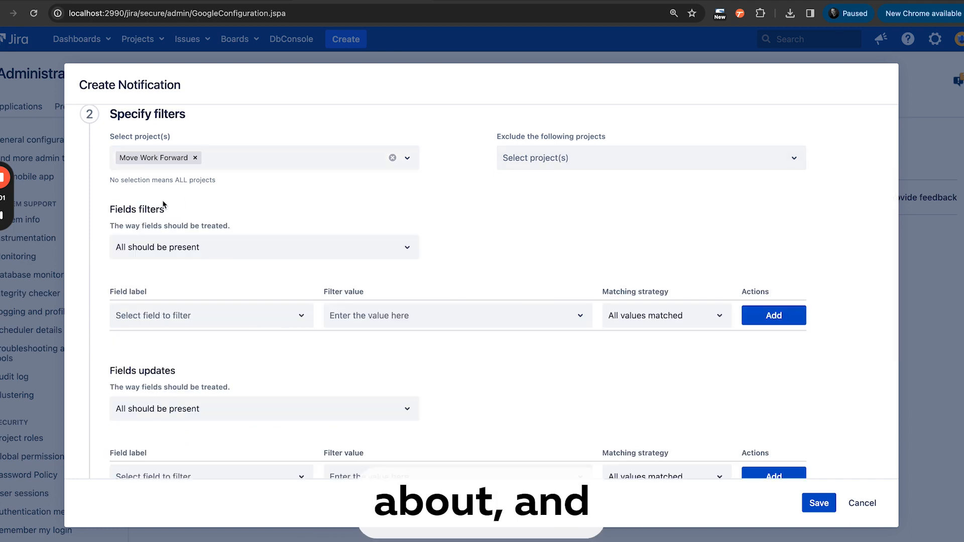
pyautogui.click(211, 263)
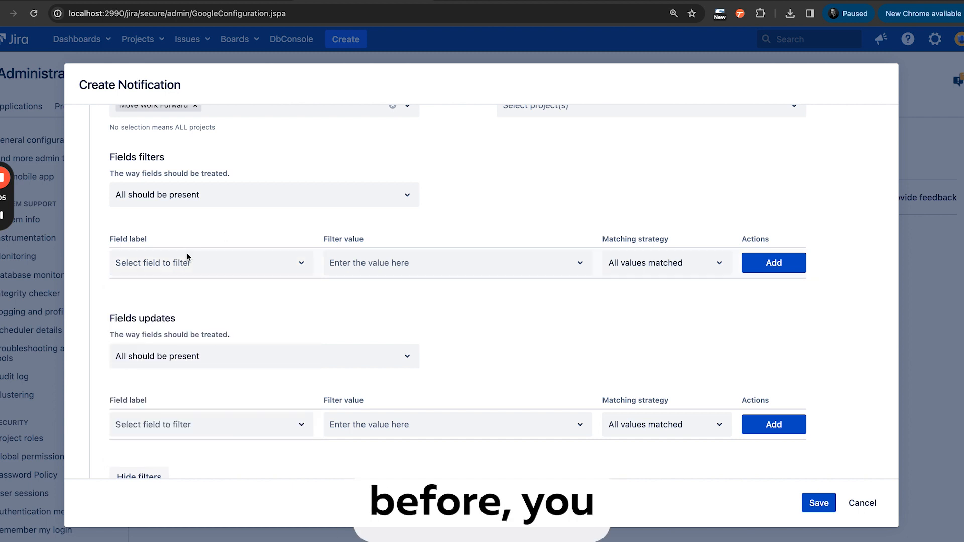
# - Add a Labels field filter matching 'important'
pyautogui.click(210, 263)
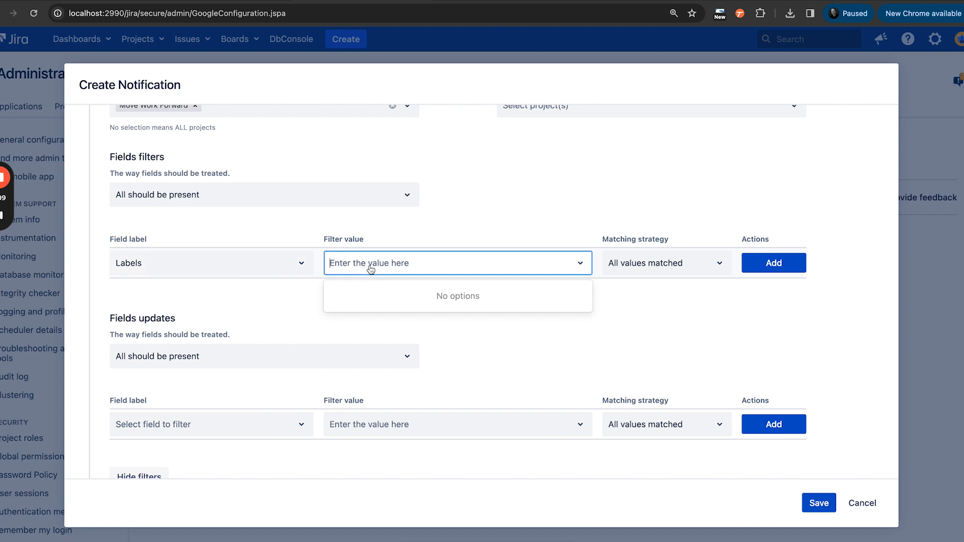
pyautogui.write('important')
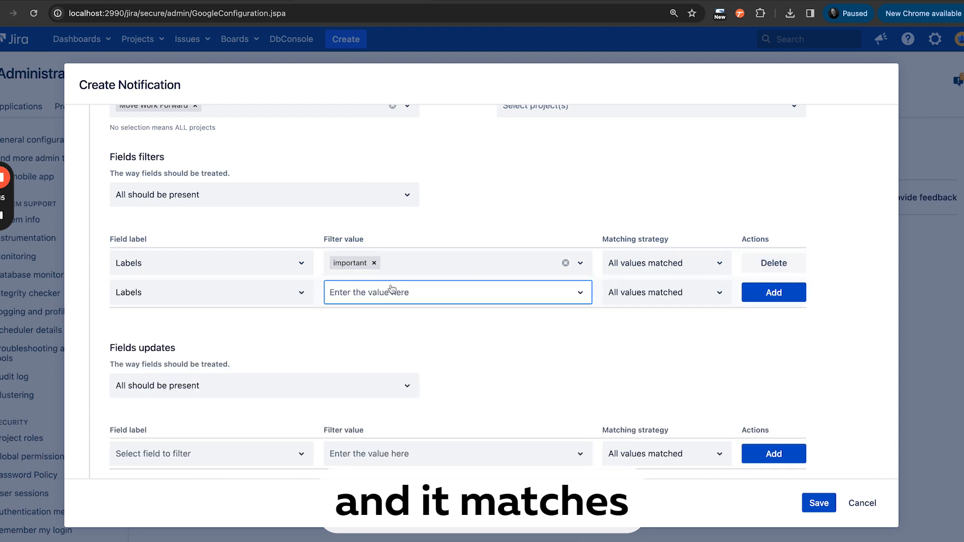
pyautogui.scroll(-3)
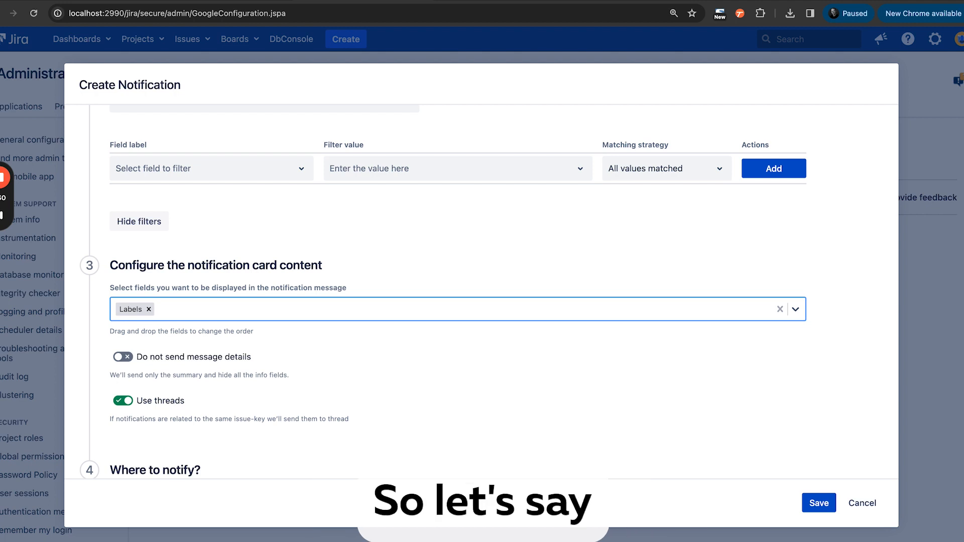
# - Set the card fields to Labels, Project, Assignee, Reporter and Status, keeping threads on
pyautogui.write('as')
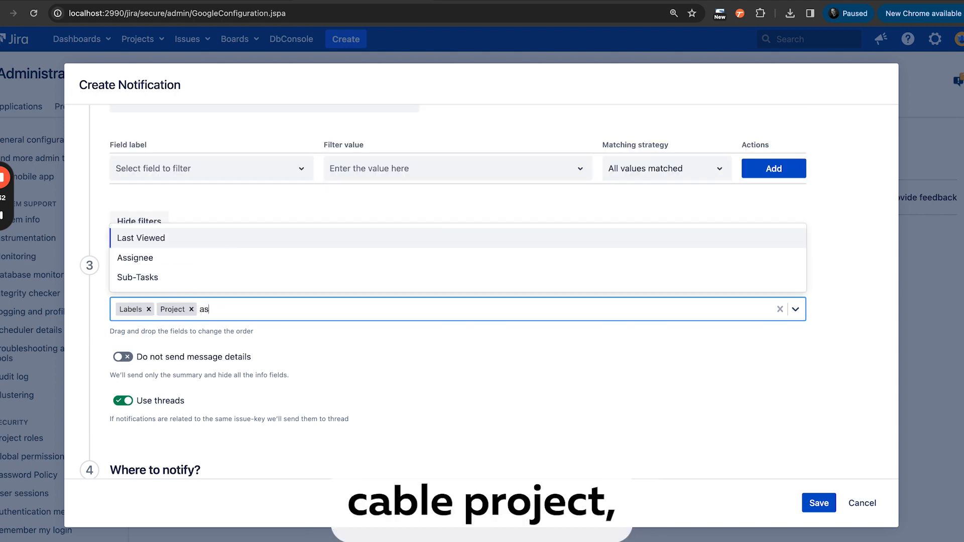
pyautogui.write('statu')
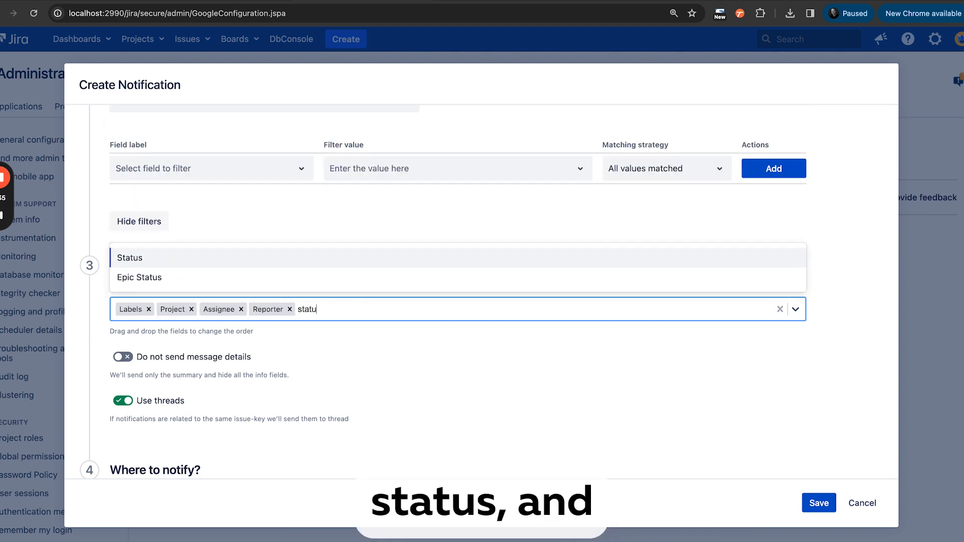
pyautogui.click(129, 258)
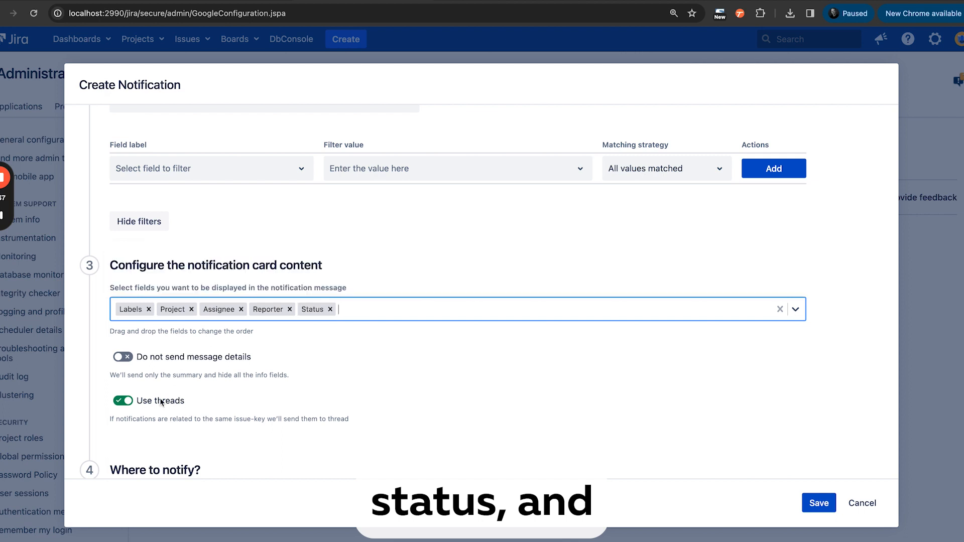
pyautogui.scroll(-3)
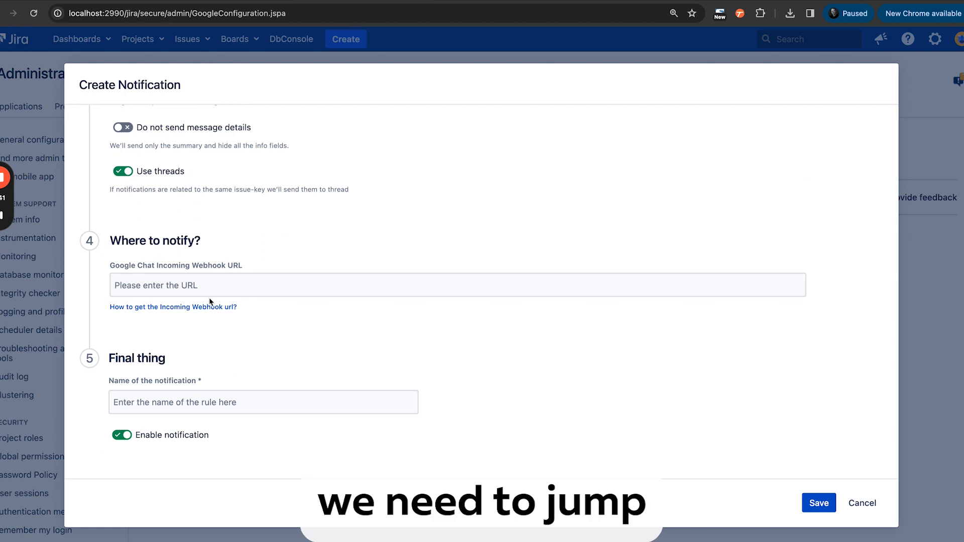
pyautogui.moveTo(91, 66)
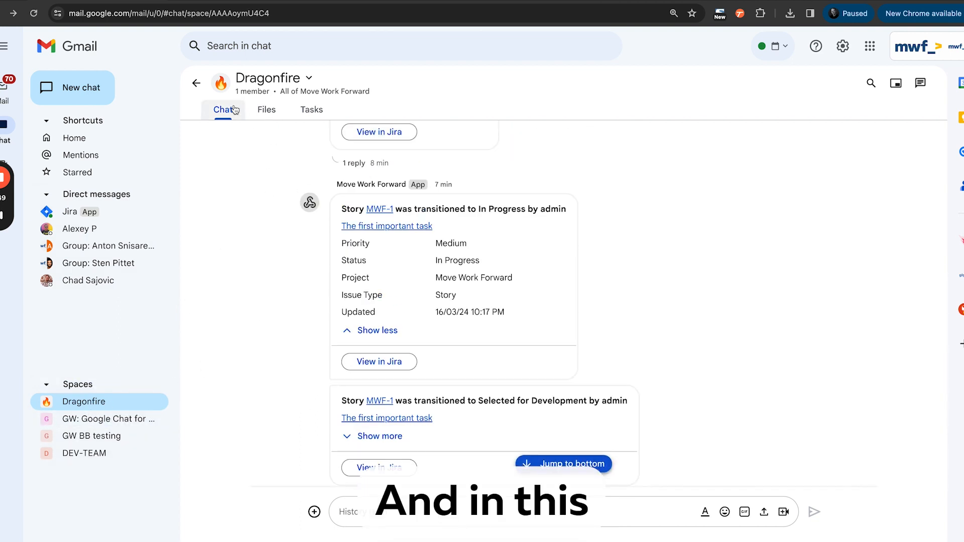
# - Navigate to the Dragonfire space's webhooks under Apps and integrations
pyautogui.click(310, 79)
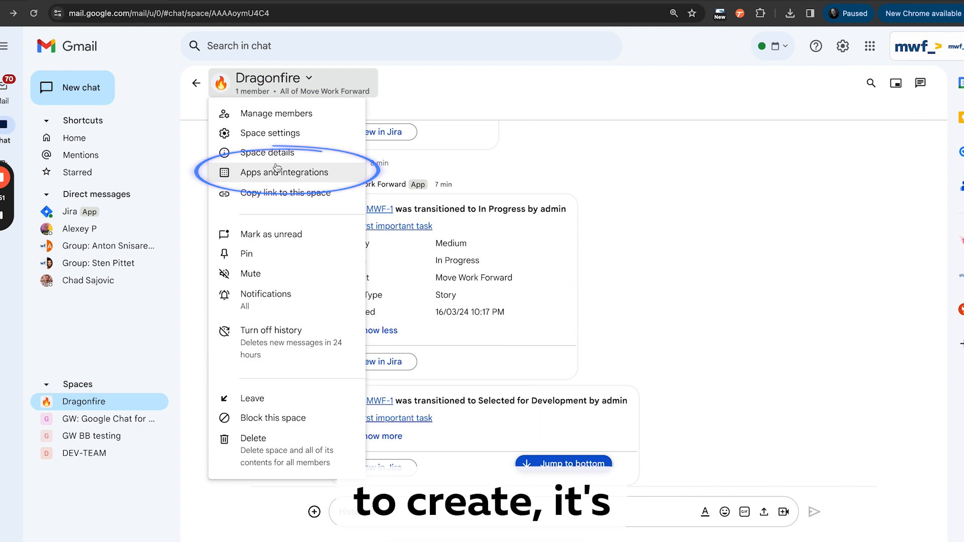
pyautogui.click(284, 172)
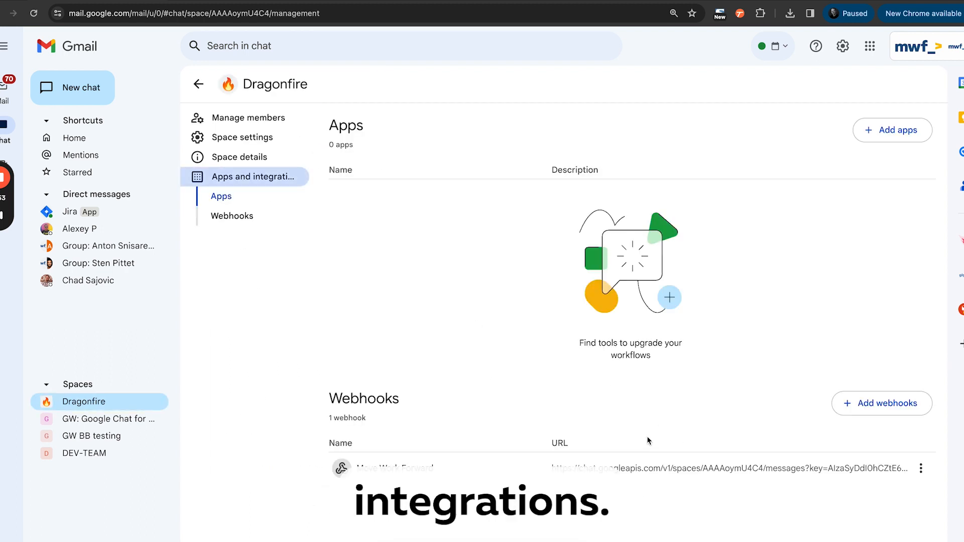
pyautogui.click(232, 216)
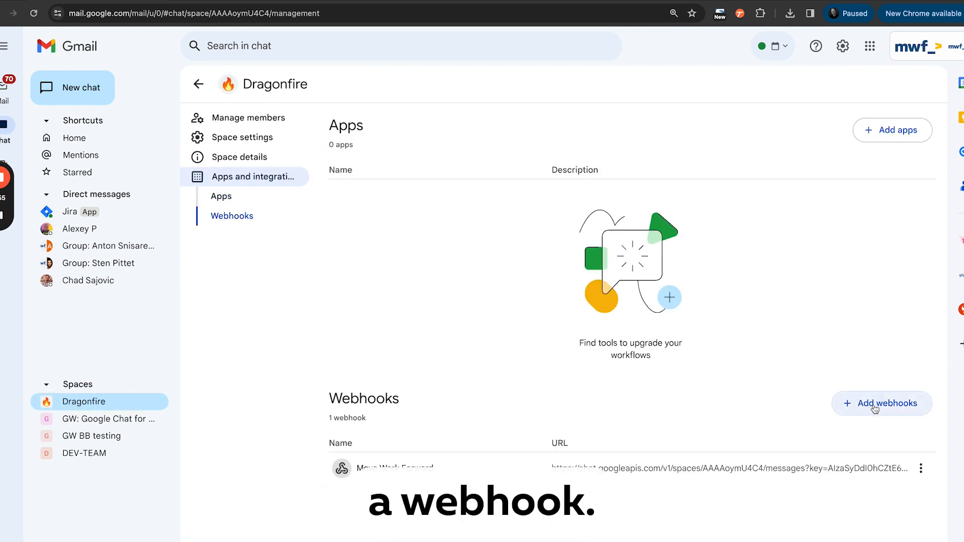
# - Dismiss the Add webhooks form and copy the existing webhook's URL
pyautogui.click(881, 403)
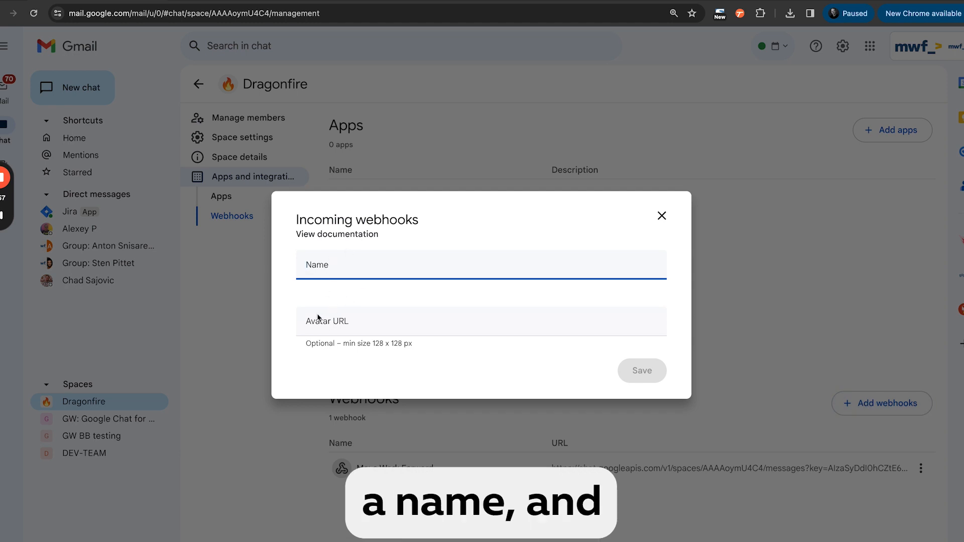
pyautogui.click(663, 216)
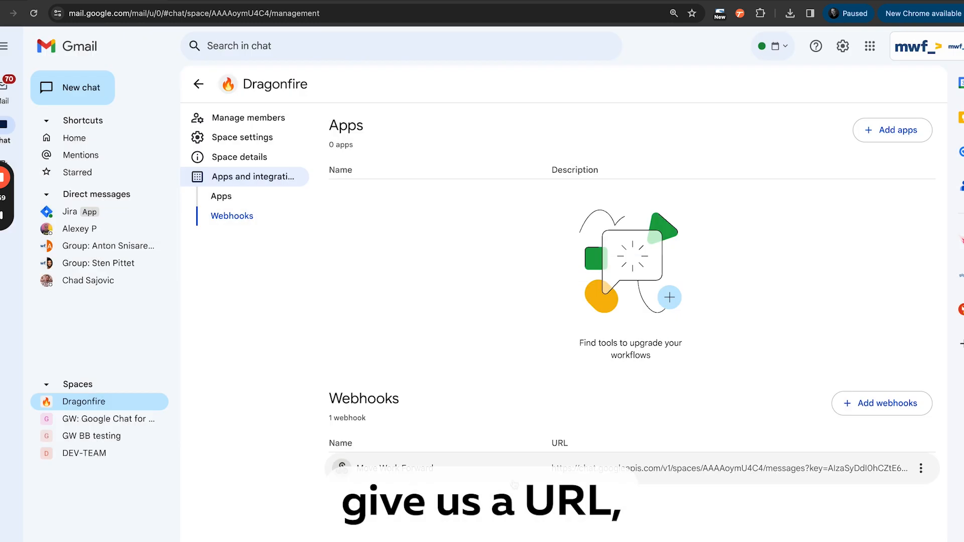
pyautogui.click(920, 469)
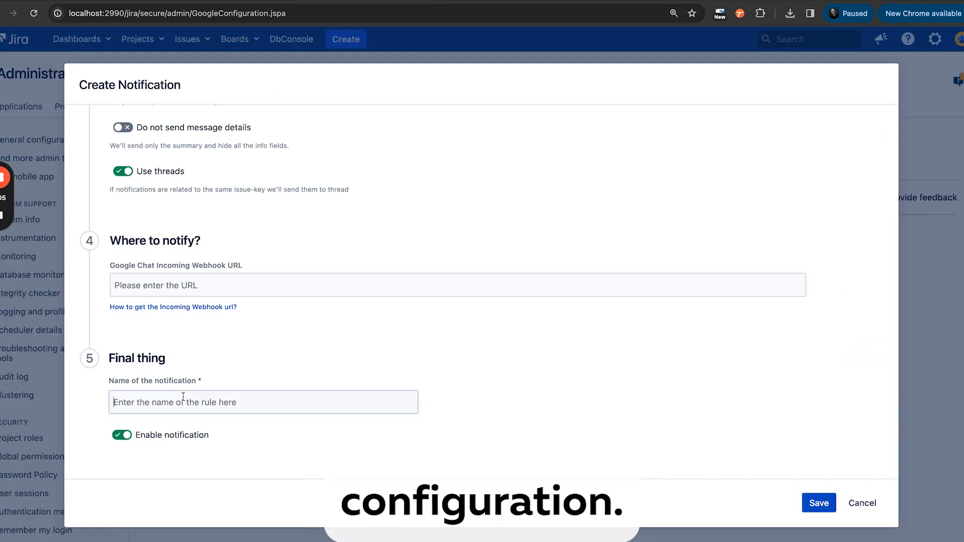
# - Name the rule 'The first rule for important issues' with the Dragonfire webhook URL and save it
pyautogui.write('The first')
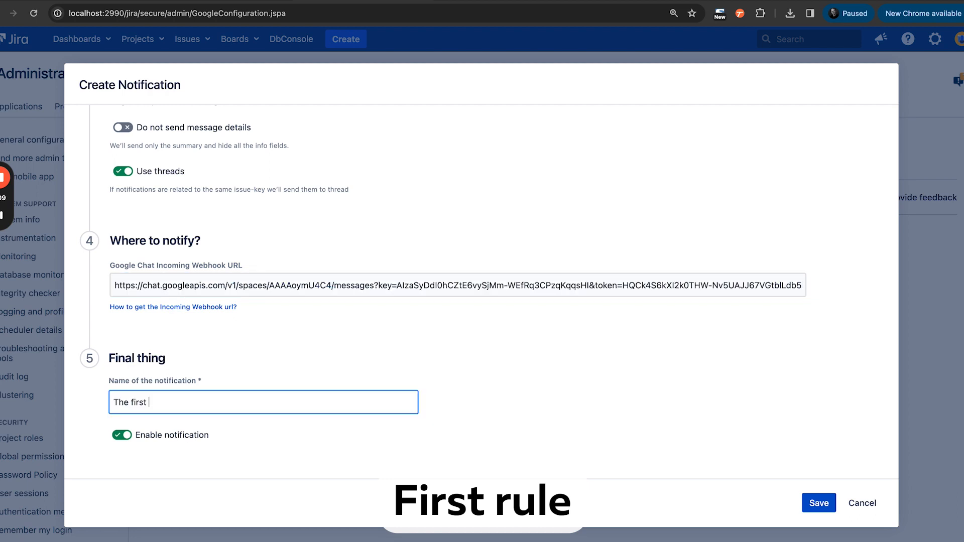
pyautogui.write('rule for important issues')
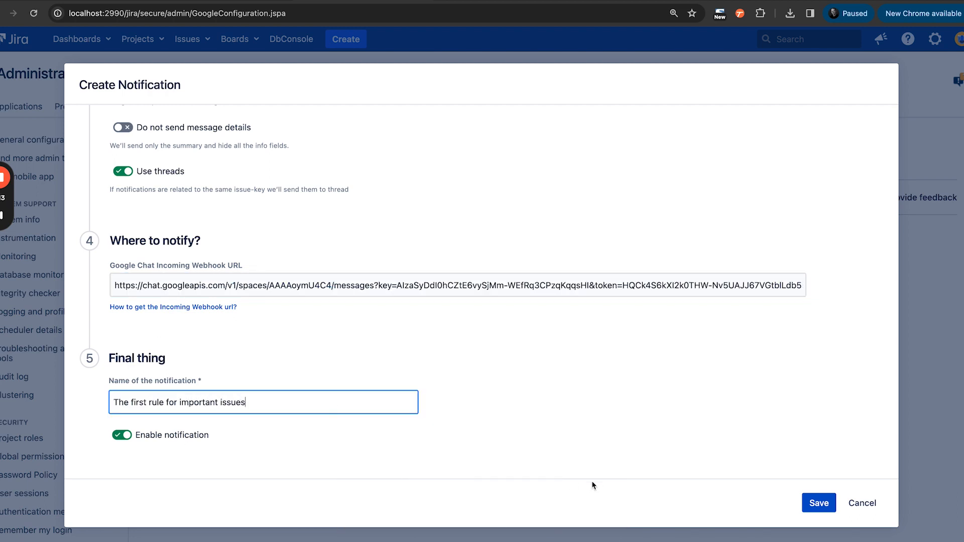
pyautogui.click(819, 503)
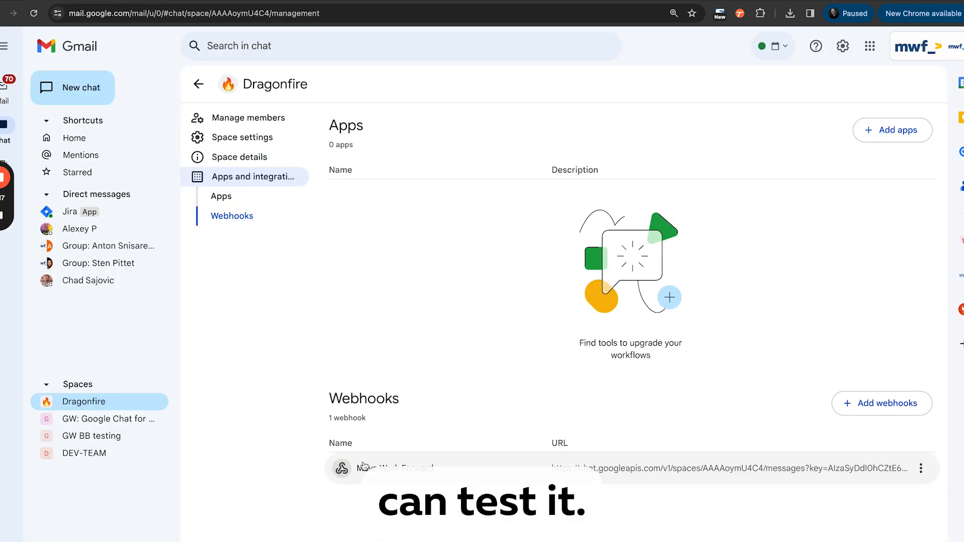
# - Move MWF-2 across the Kanban board toward In Progress
pyautogui.click(198, 84)
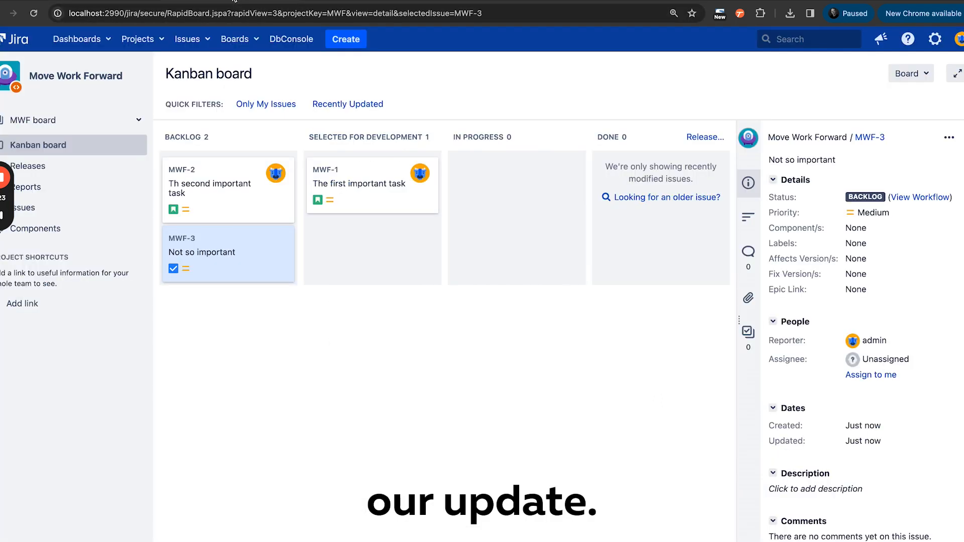
pyautogui.moveTo(228, 190); pyautogui.dragTo(372, 249)
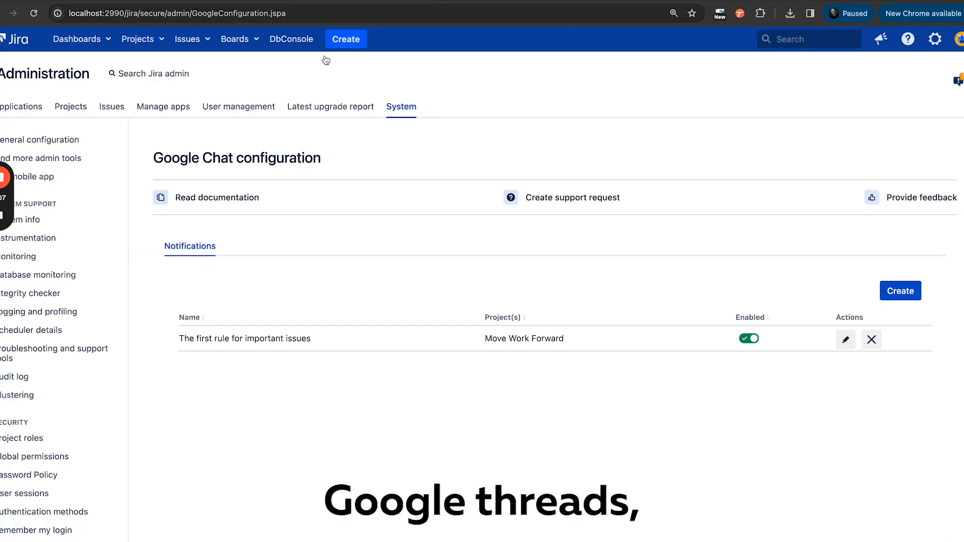
# - Edit the important-issues rule to turn off Use threads and save it
pyautogui.click(846, 339)
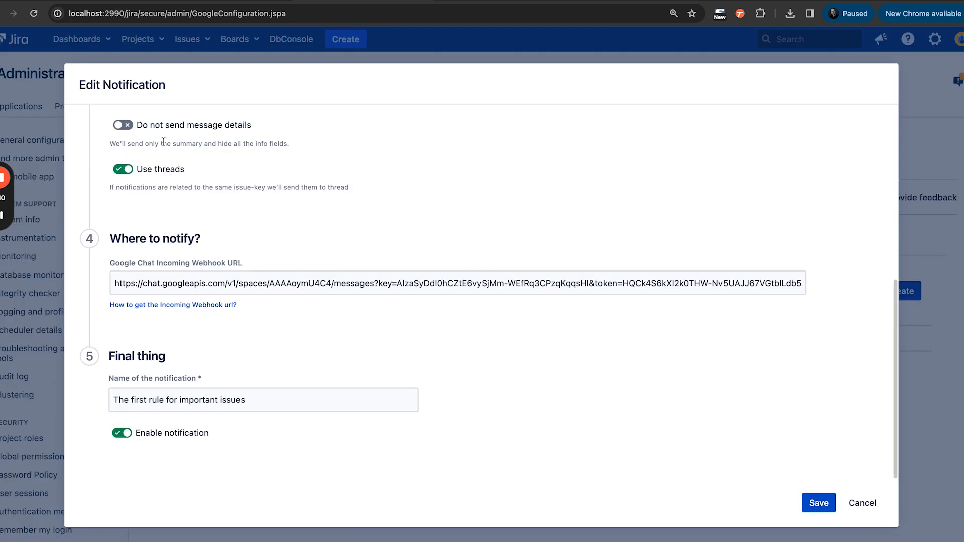
pyautogui.click(121, 169)
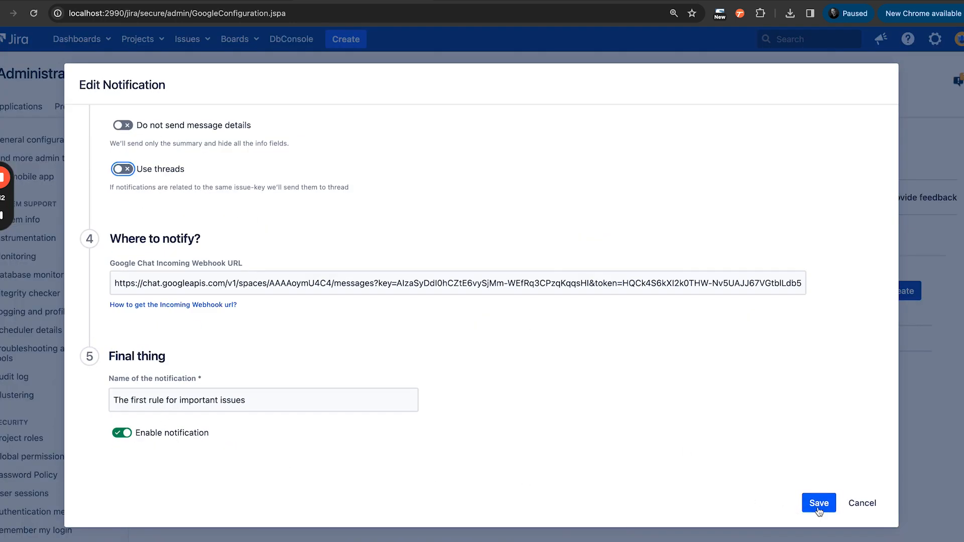
pyautogui.click(819, 503)
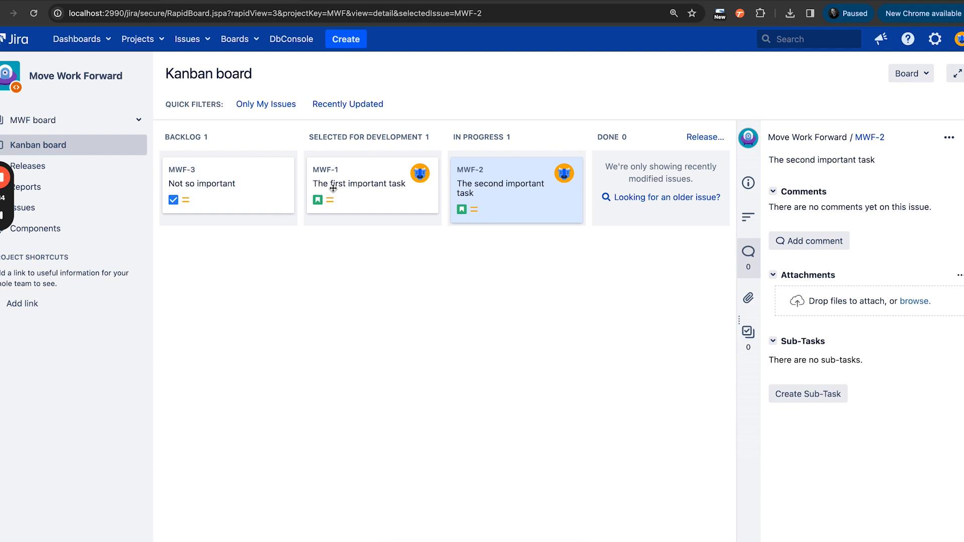
pyautogui.moveTo(346, 148)
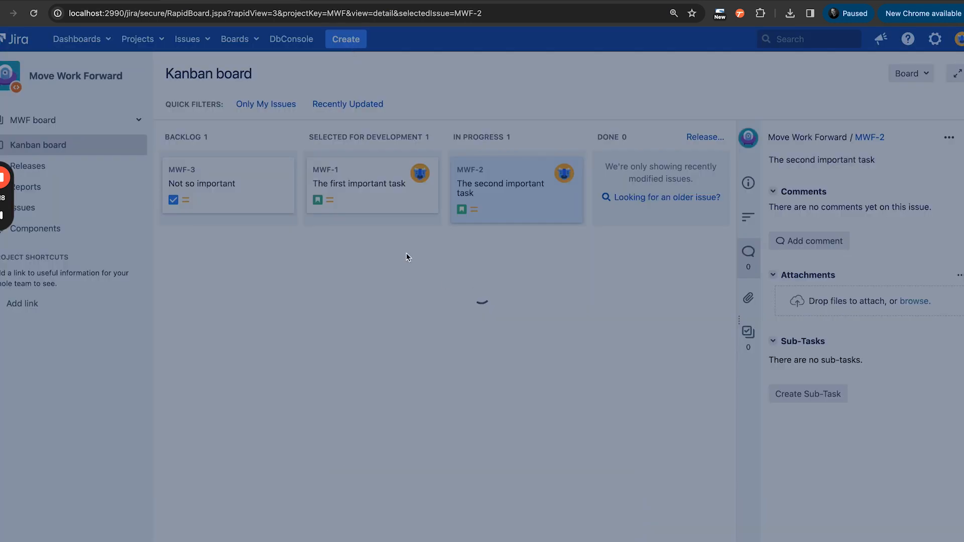
# - Create the task 'Another important task' with the important label
pyautogui.write('Another importa')
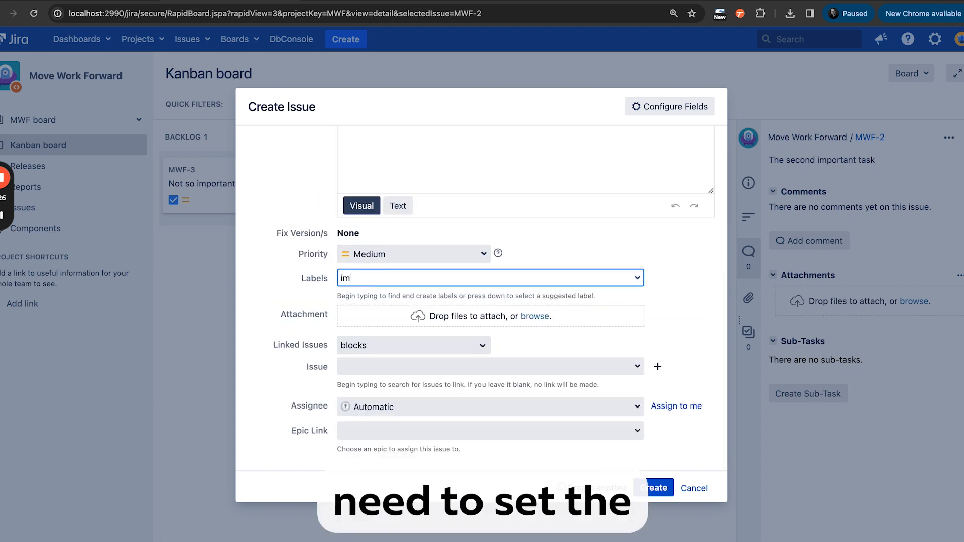
pyautogui.click(677, 406)
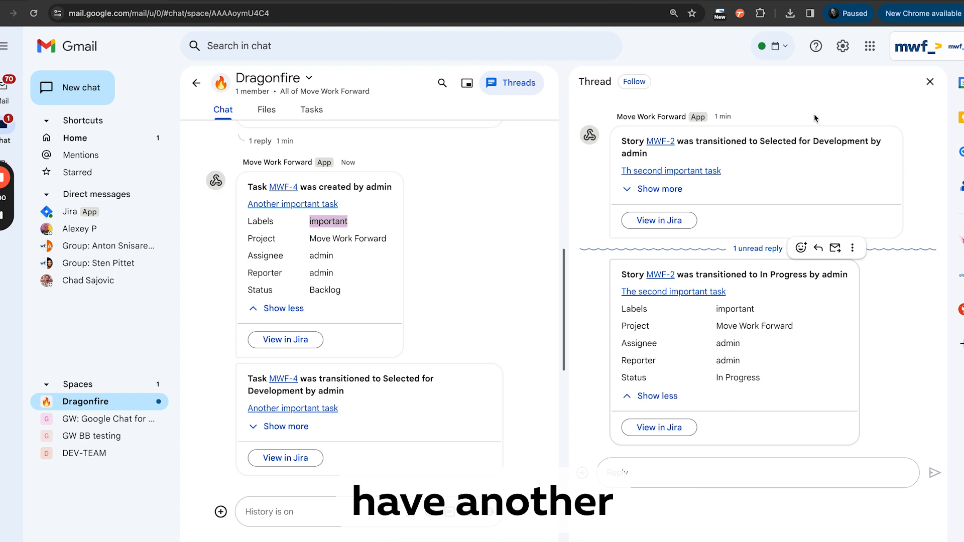
# - Close the MWF-2 thread and expand the MWF-4 Selected for Development card showing labels easy and important
pyautogui.click(930, 81)
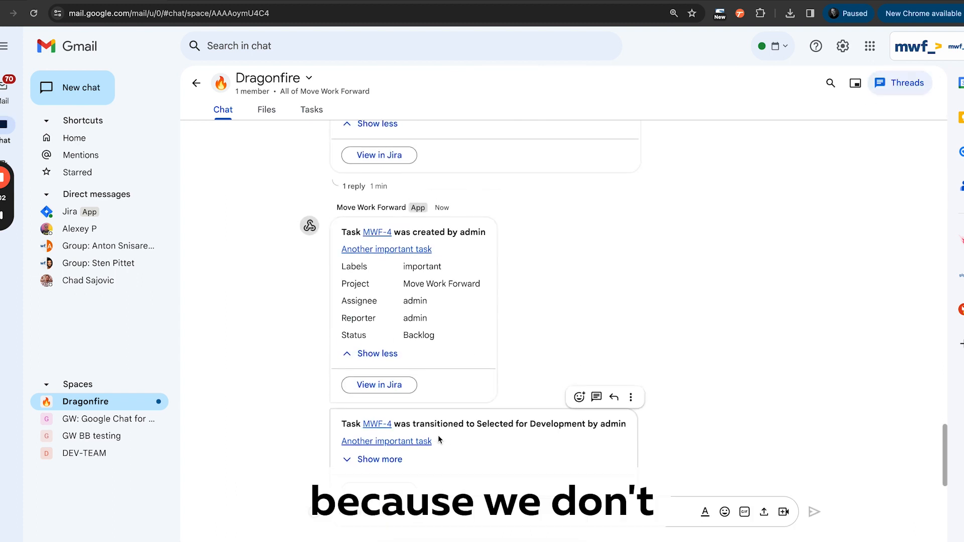
pyautogui.click(378, 458)
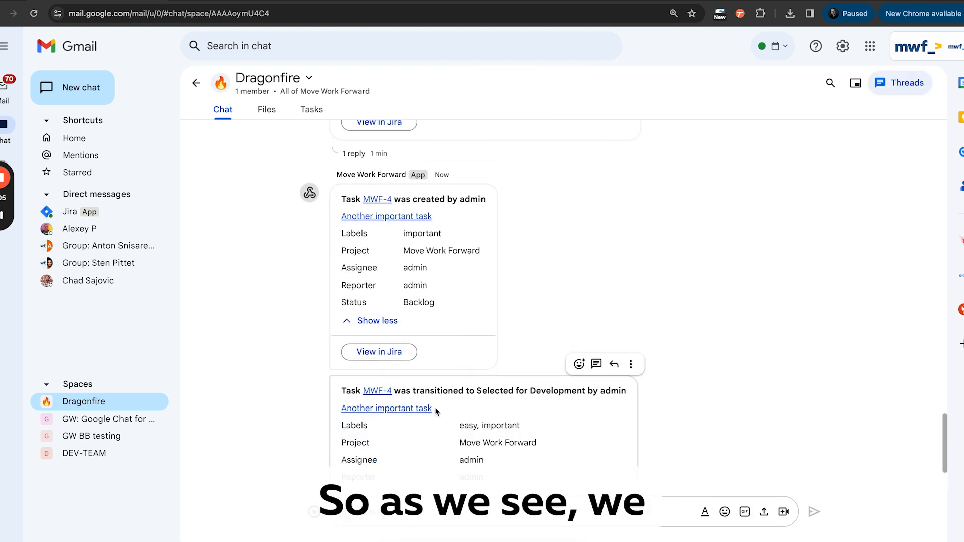